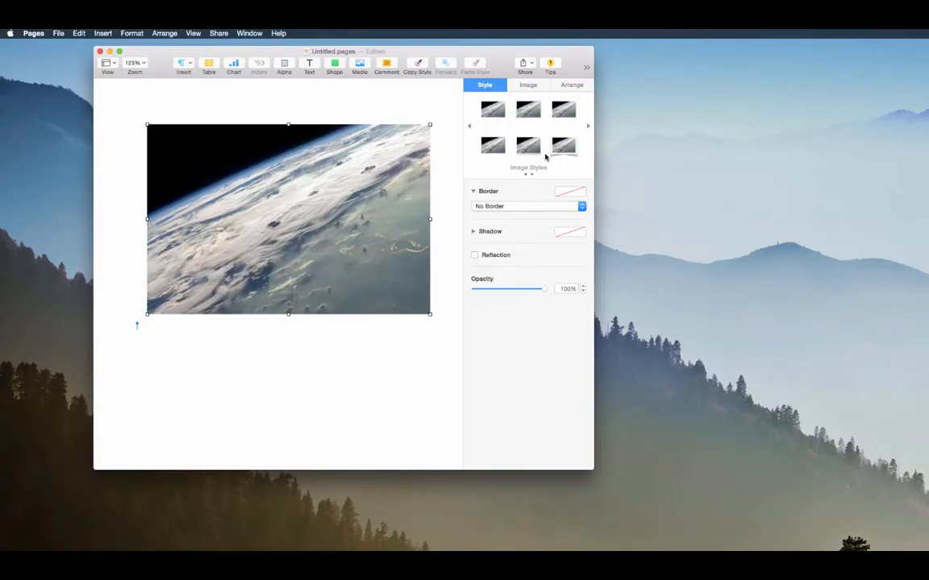
pyautogui.moveTo(548, 153)
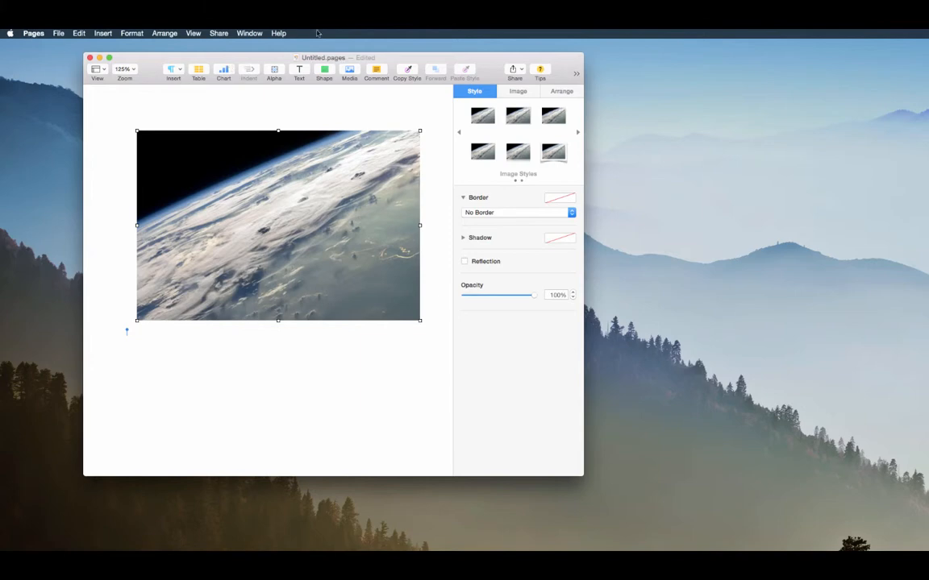
pyautogui.moveTo(360, 34)
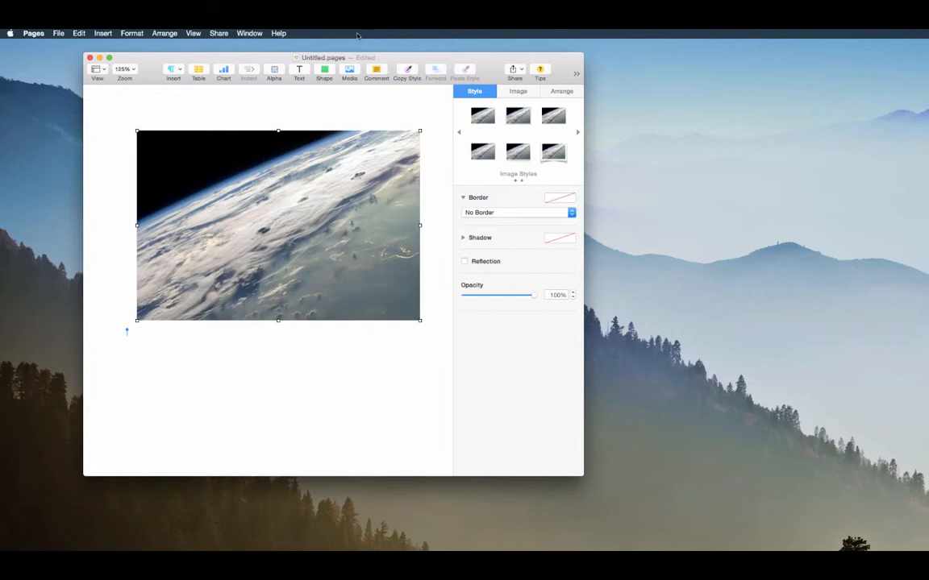
pyautogui.moveTo(332, 42)
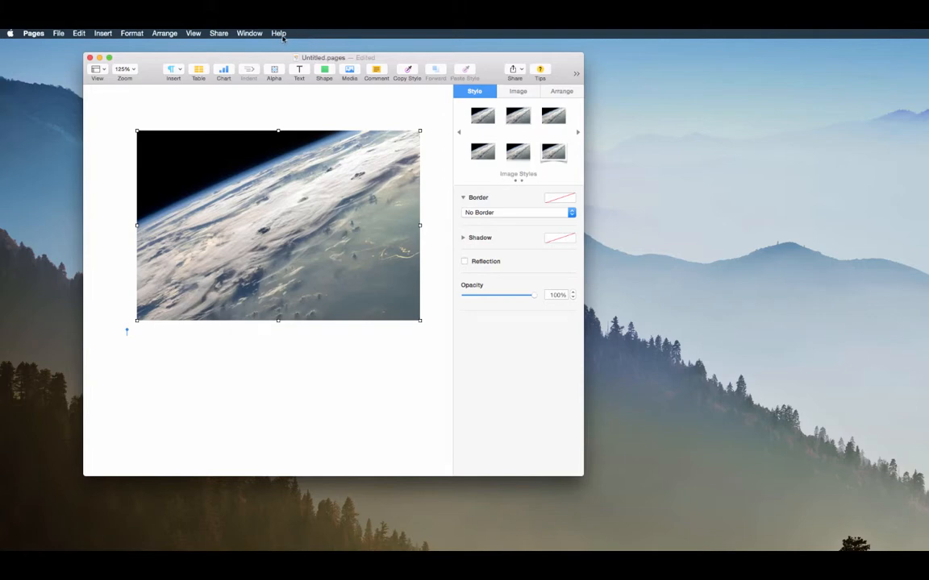
# Search Help for 'mask' and apply Mask With Shape as a pentagon to the Earth photo
pyautogui.click(278, 33)
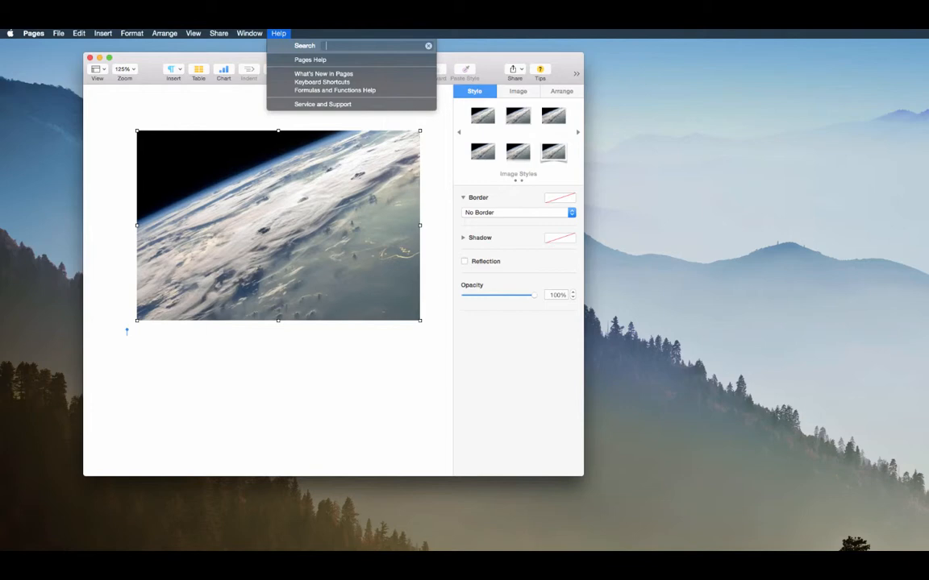
pyautogui.write('mask')
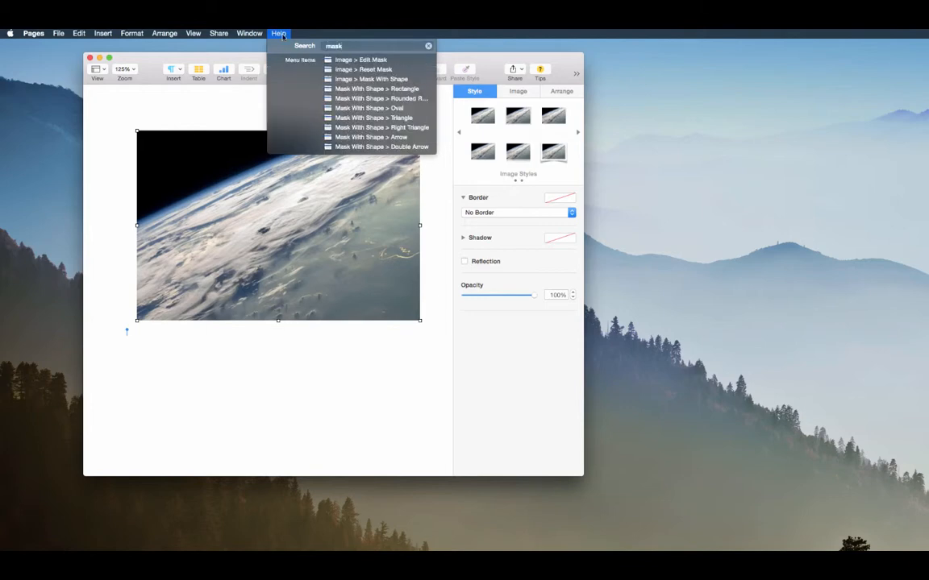
pyautogui.click(132, 33)
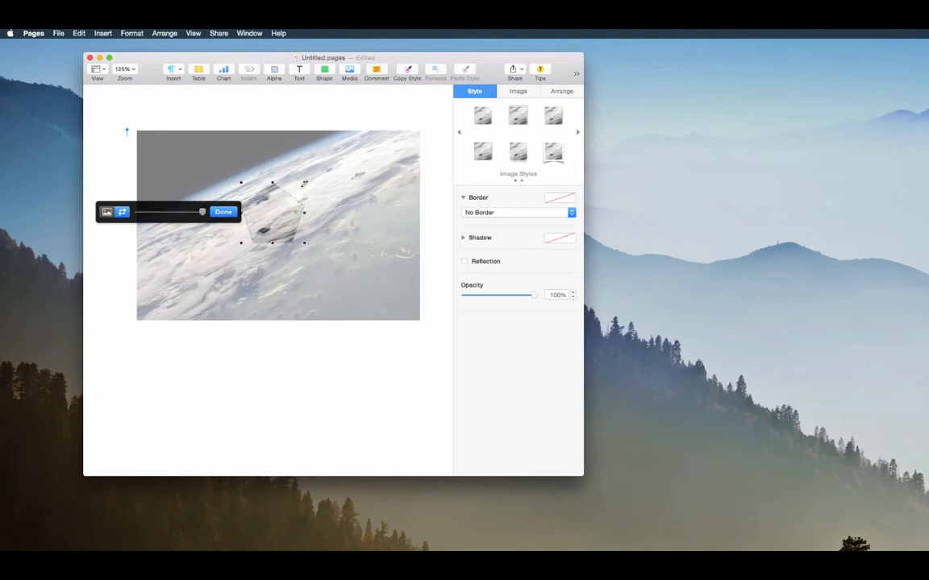
# Enlarge the pentagon mask and the photo inside it, finish editing, then move the photo left
pyautogui.moveTo(201, 212); pyautogui.dragTo(173, 211)
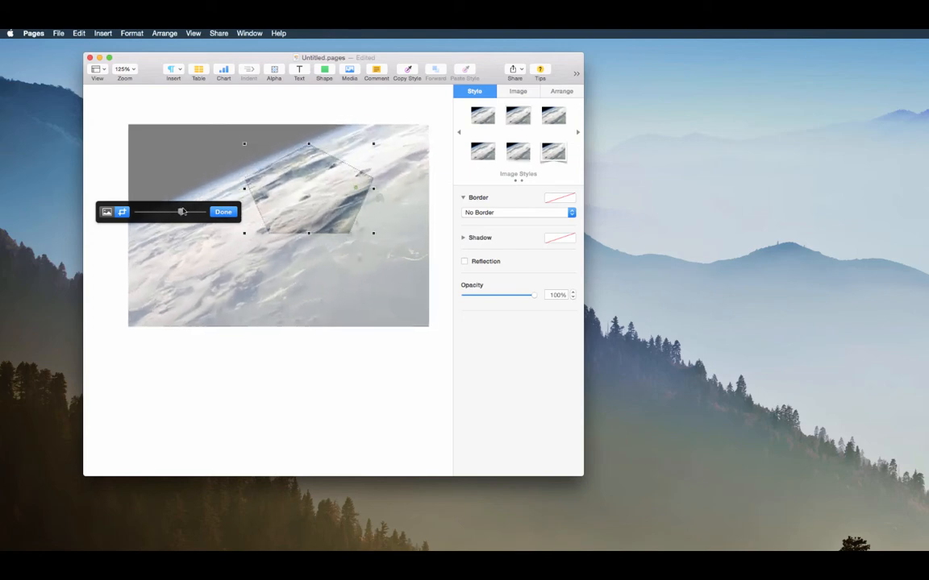
pyautogui.moveTo(181, 212); pyautogui.dragTo(201, 211)
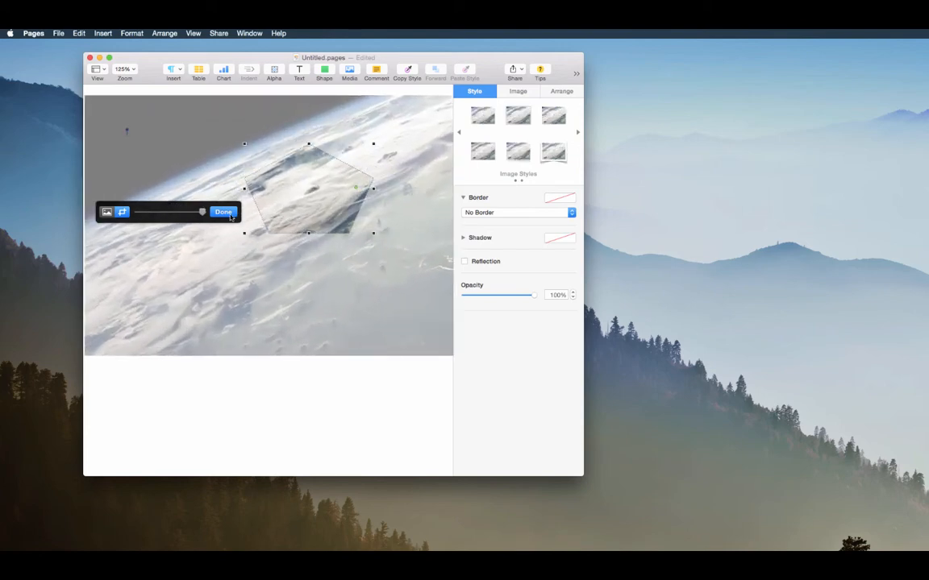
pyautogui.click(224, 211)
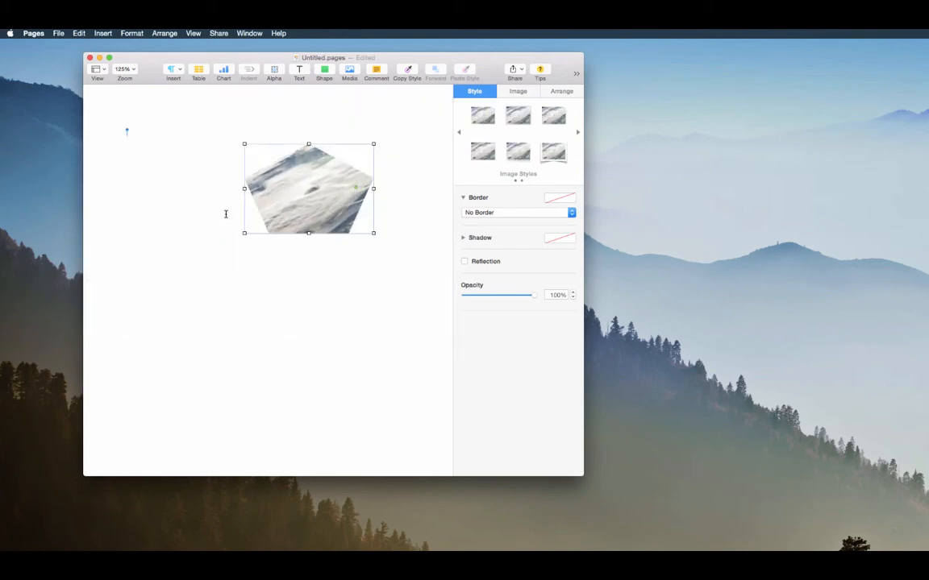
pyautogui.moveTo(309, 188); pyautogui.dragTo(239, 197)
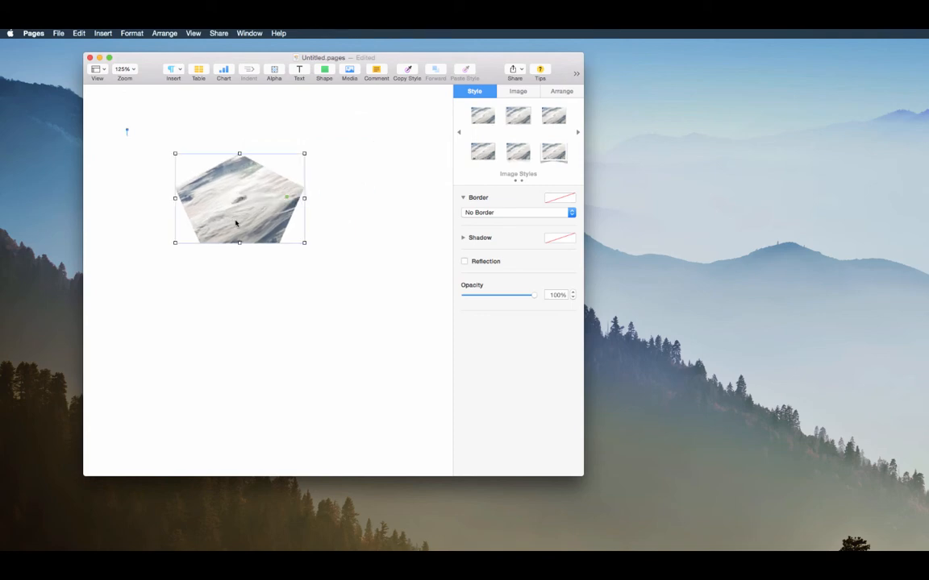